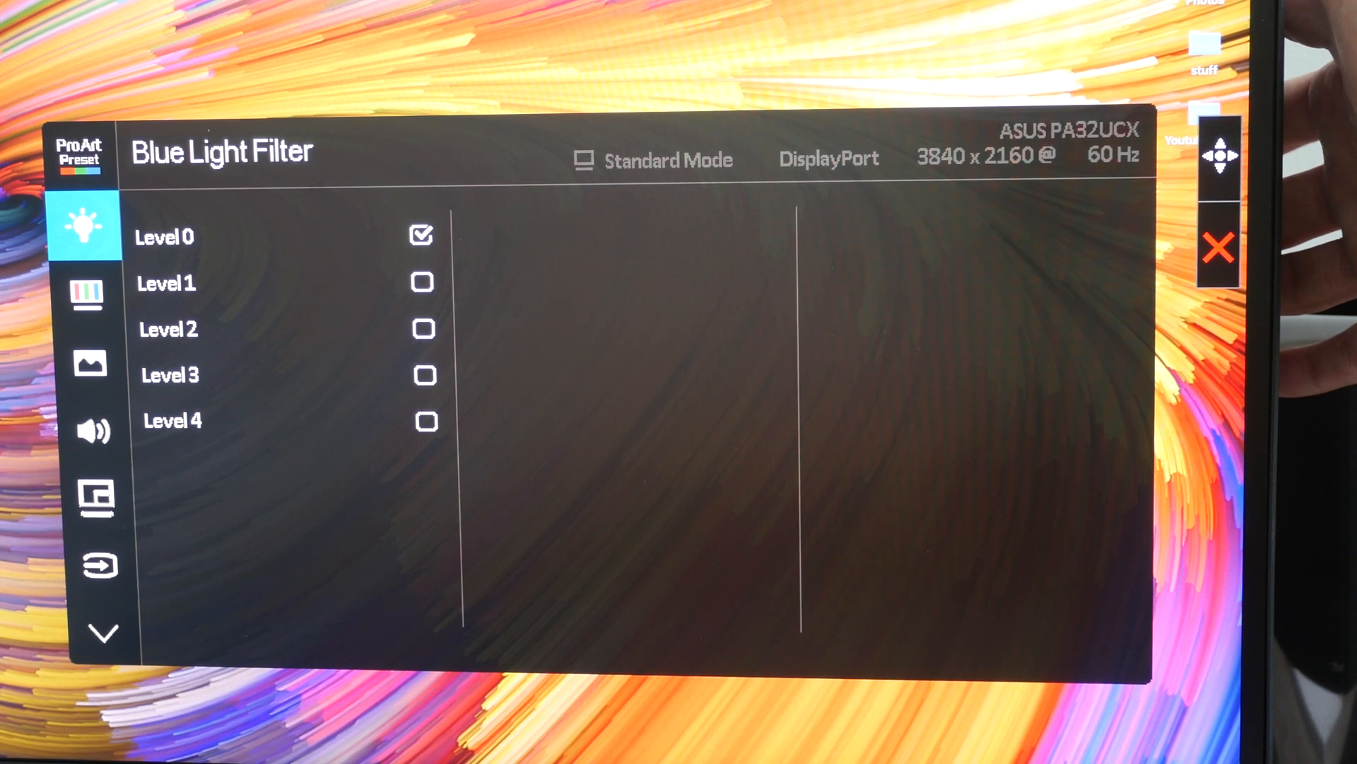
Step: Enter the Color settings page to show Brightness at 50
{"action": "left_click", "coordinate": [87, 293]}
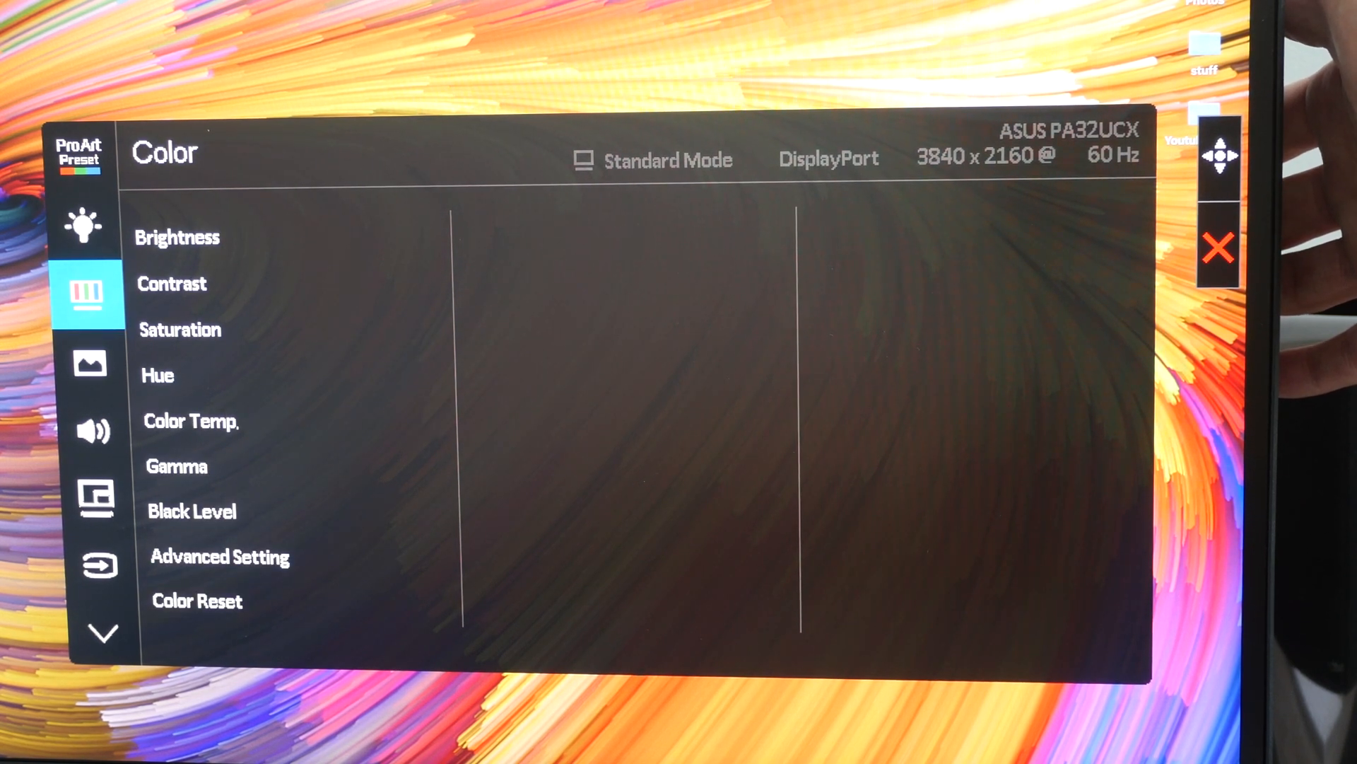
{"action": "left_click", "coordinate": [177, 236]}
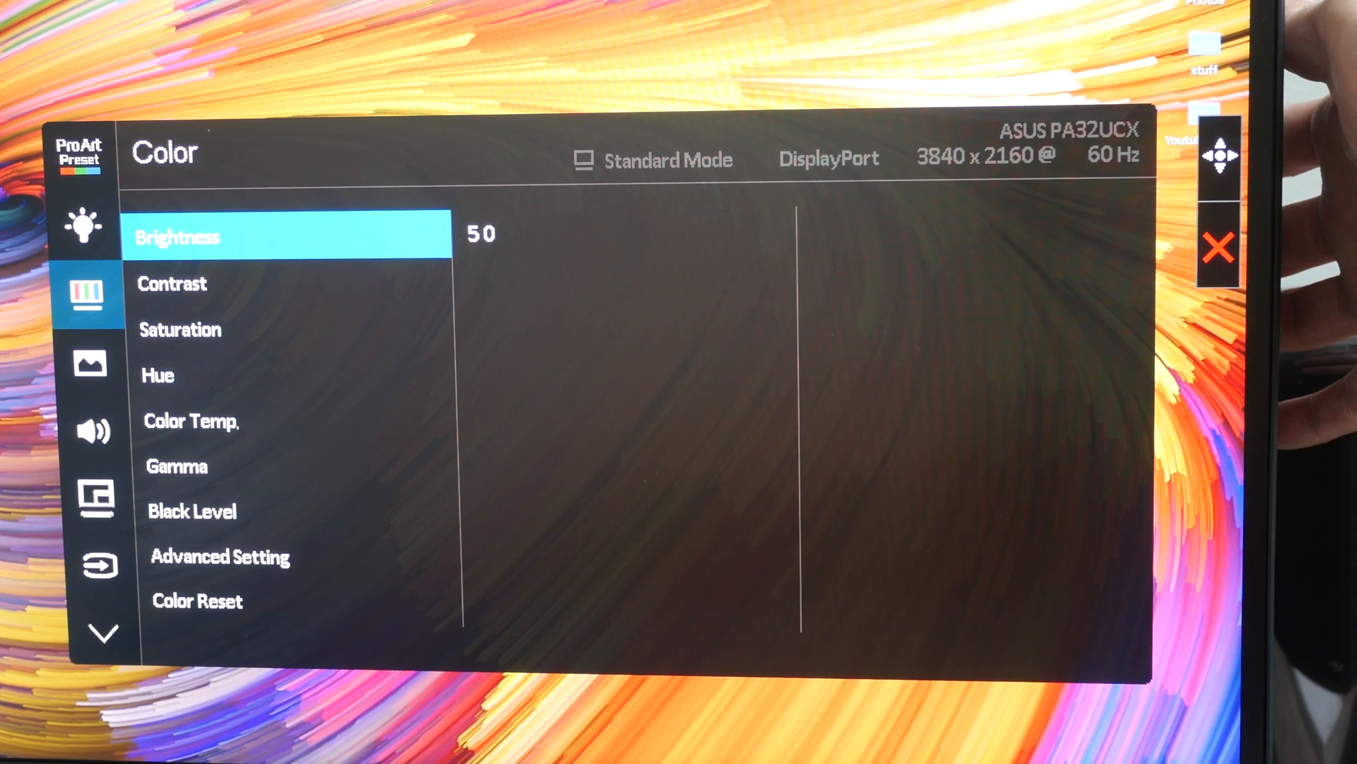
Step: Close the main menu and open the HDR shortcut list showing PQ DCI, PQ Rec2020, HLG, Dolby Vision
{"action": "left_click", "coordinate": [94, 361]}
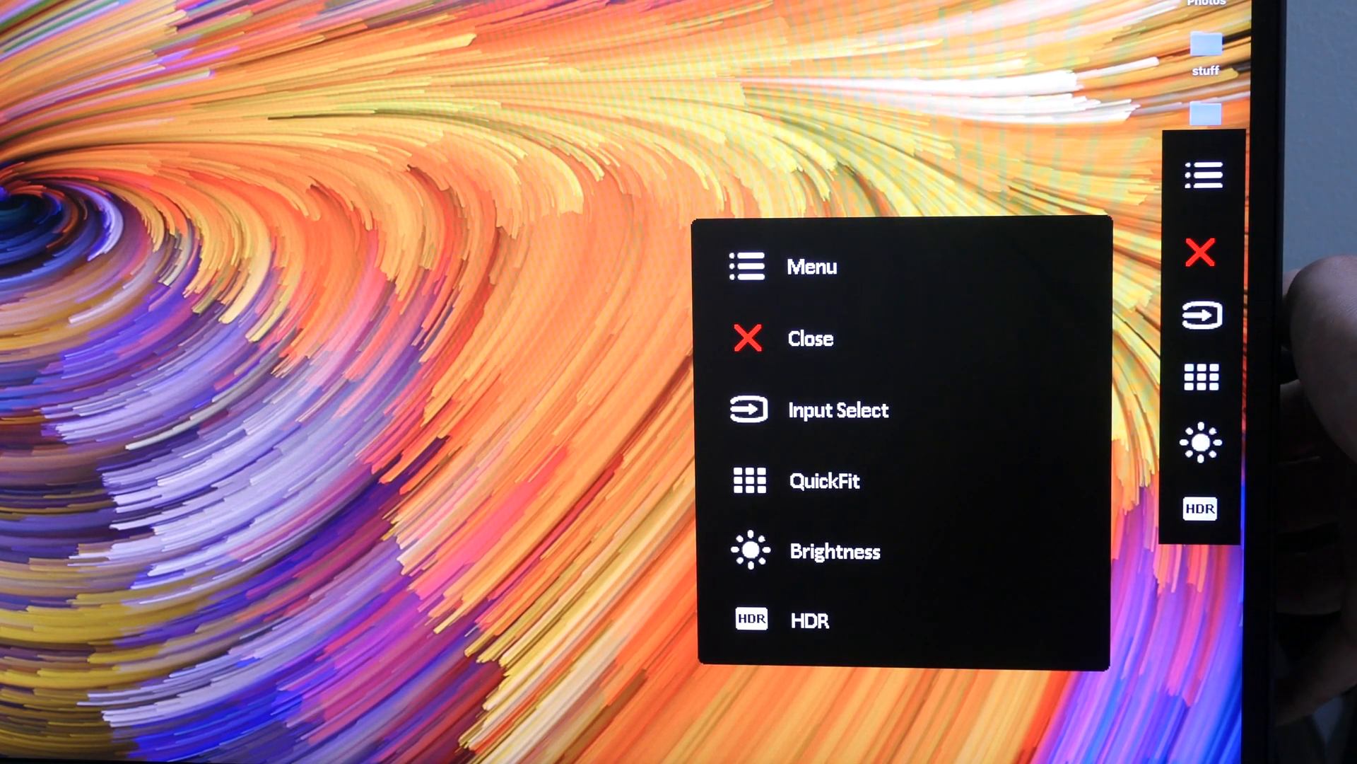
{"action": "left_click", "coordinate": [809, 620]}
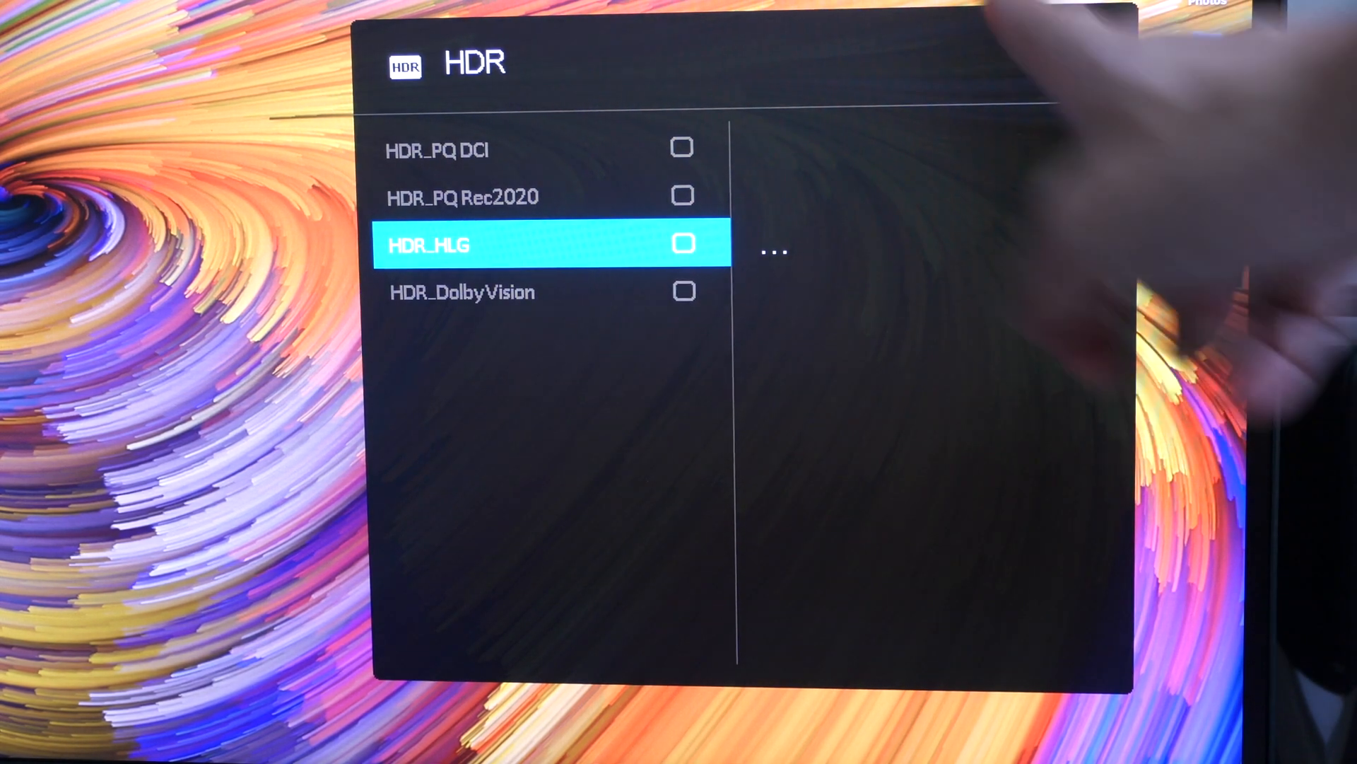